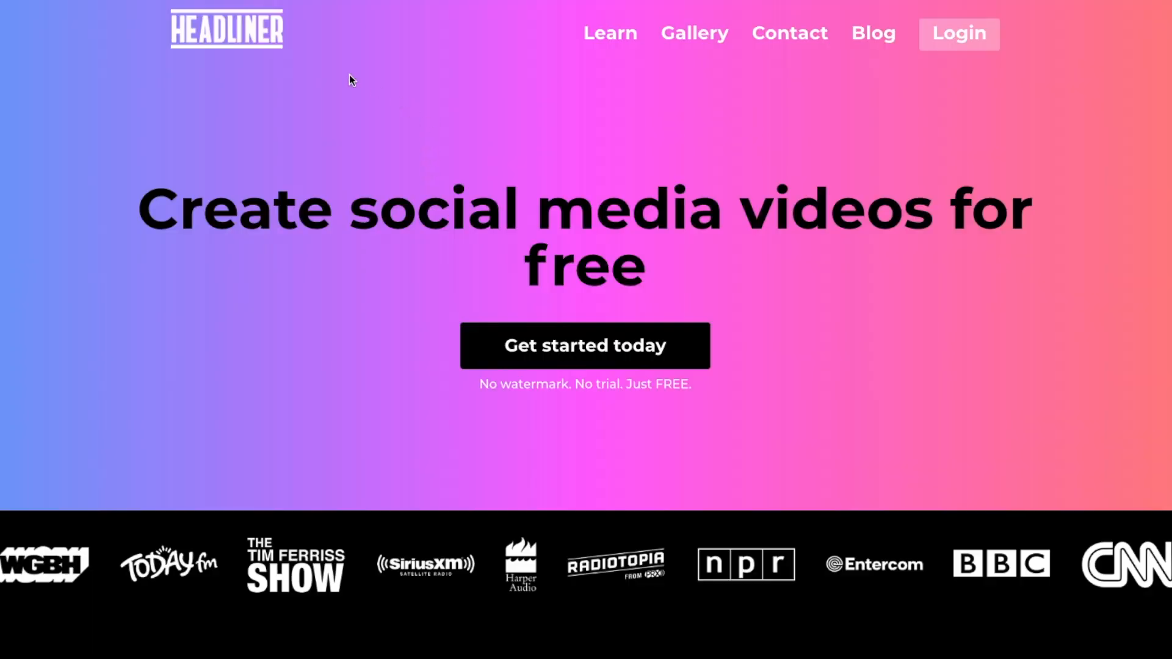
mouse_move(574, 376)
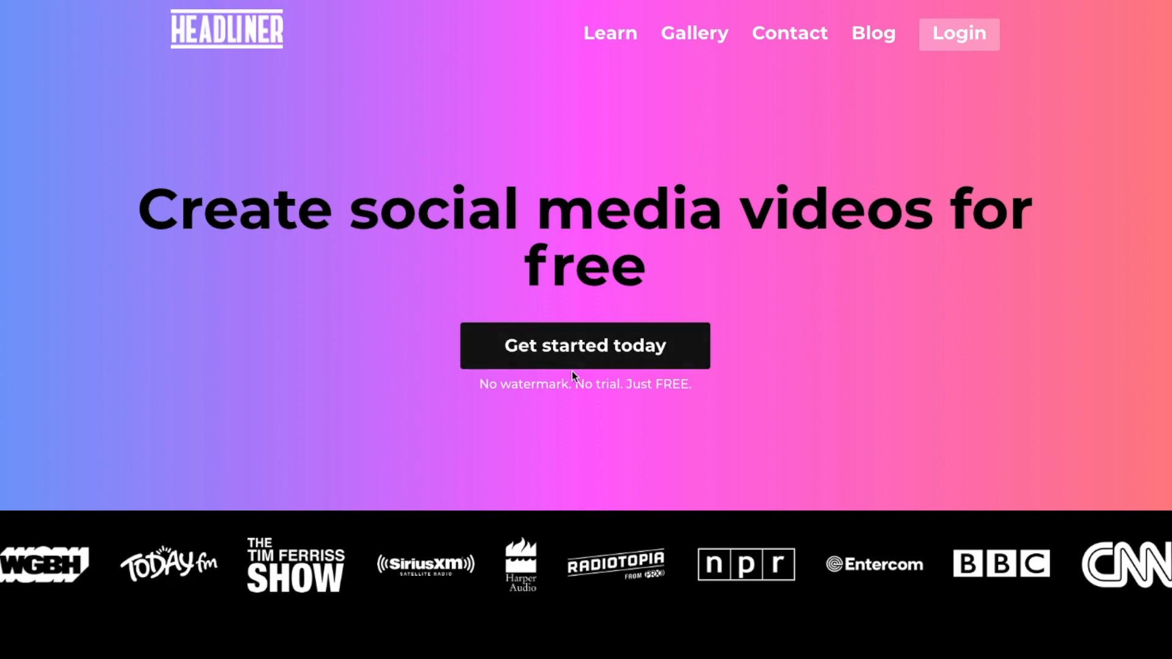